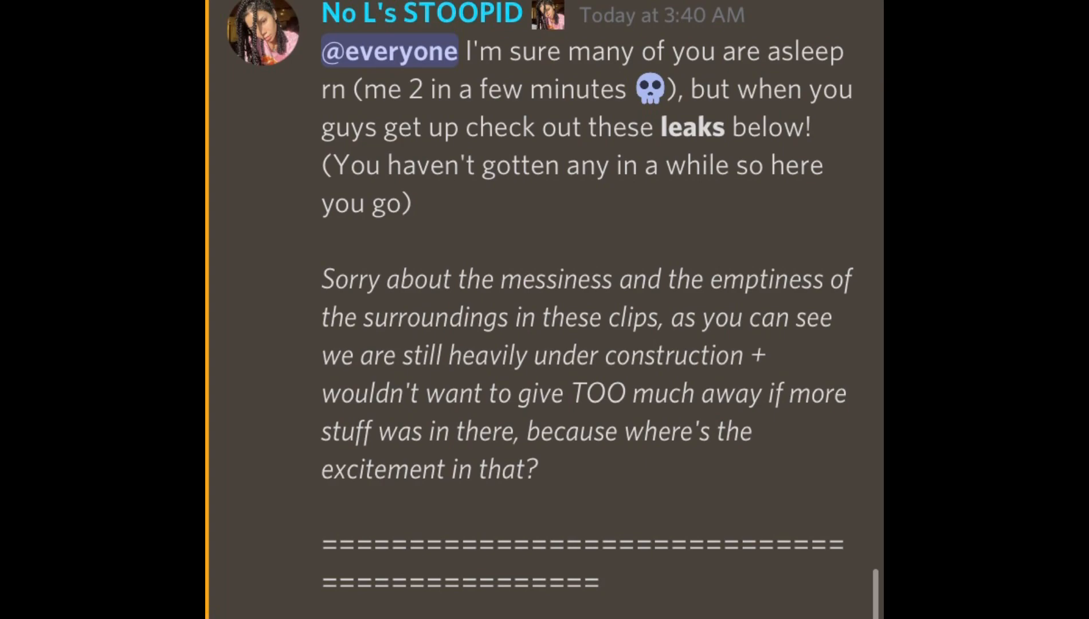
Step: Drive the Mustang through the city, then accelerate the Bugatti Divo down the highway past 130 mph
scroll(down, 3)
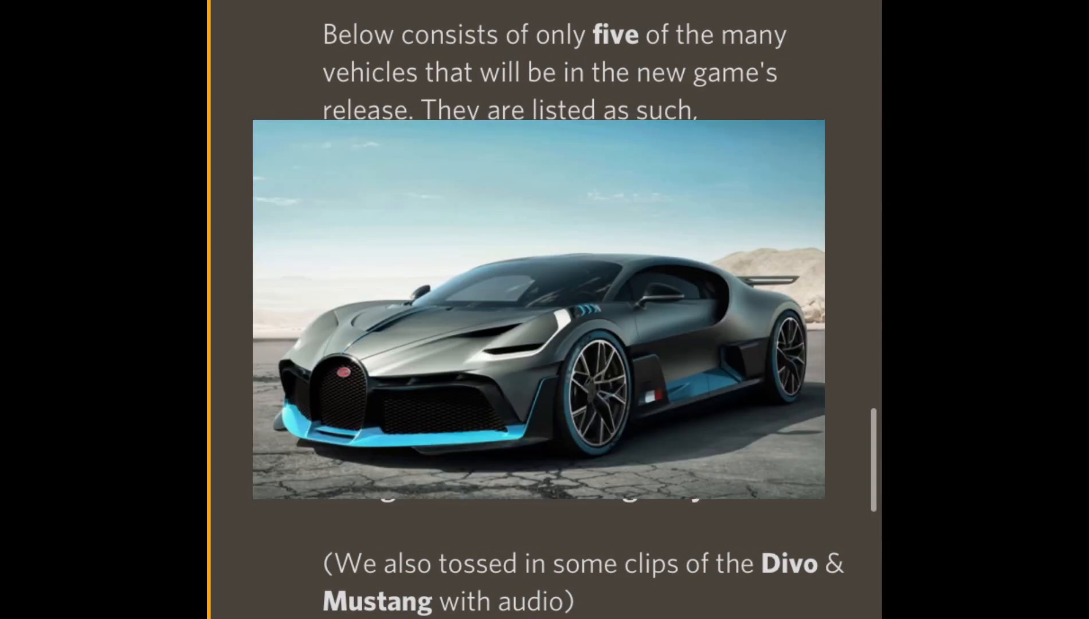
scroll(down, 3)
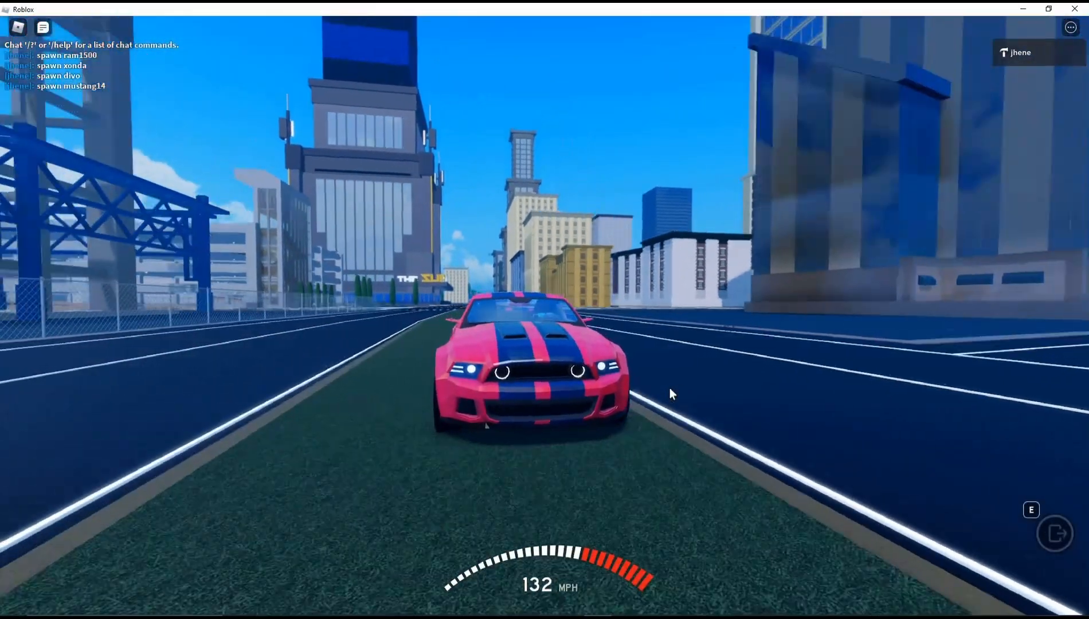
mouse_move(671, 394)
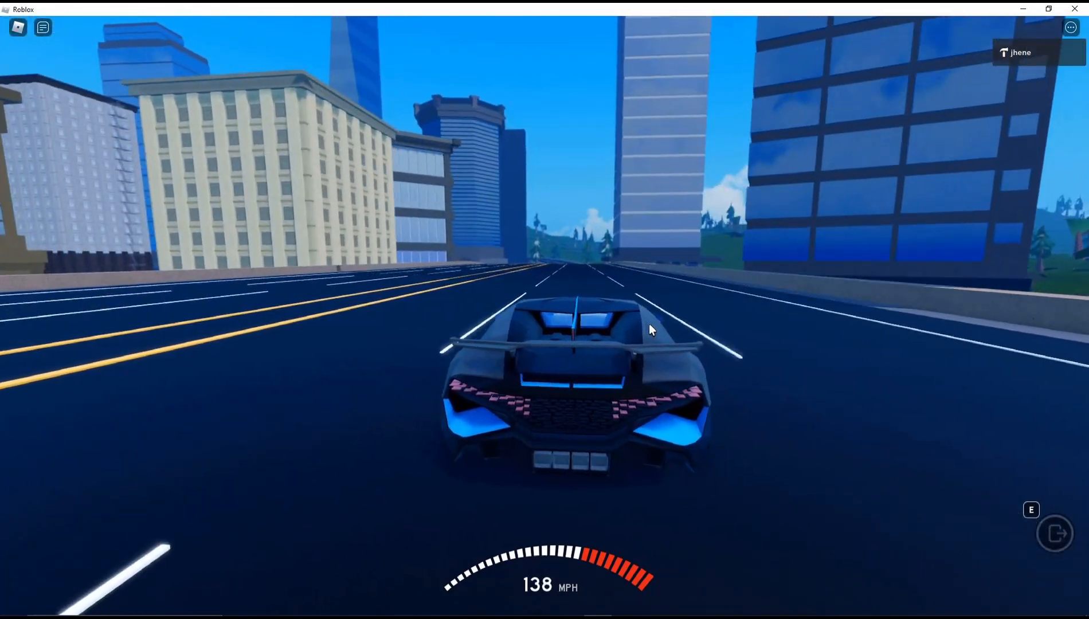
key(w)
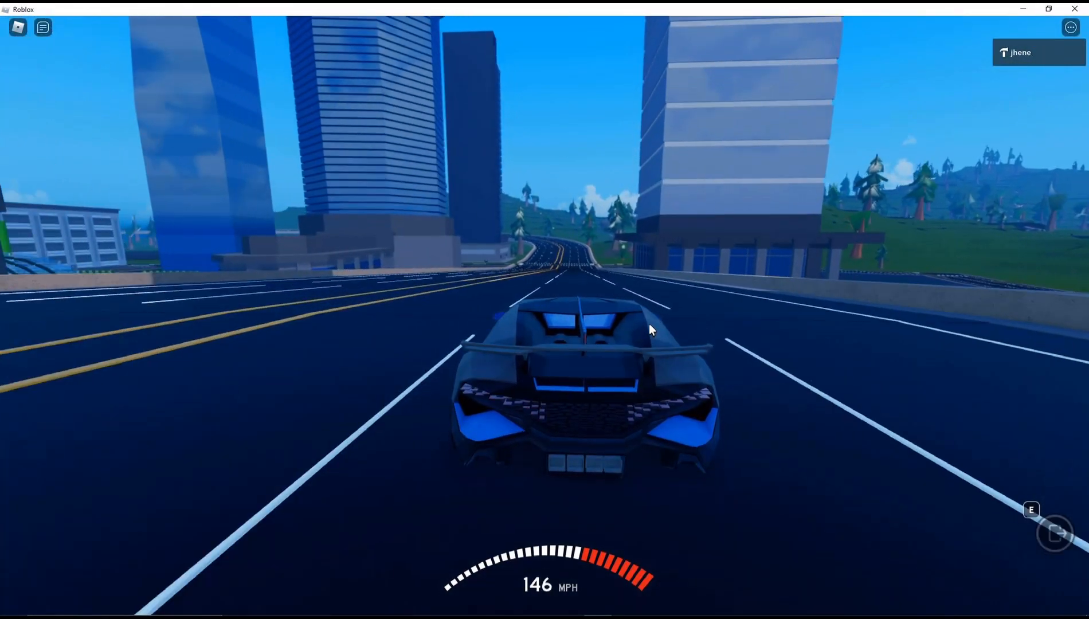